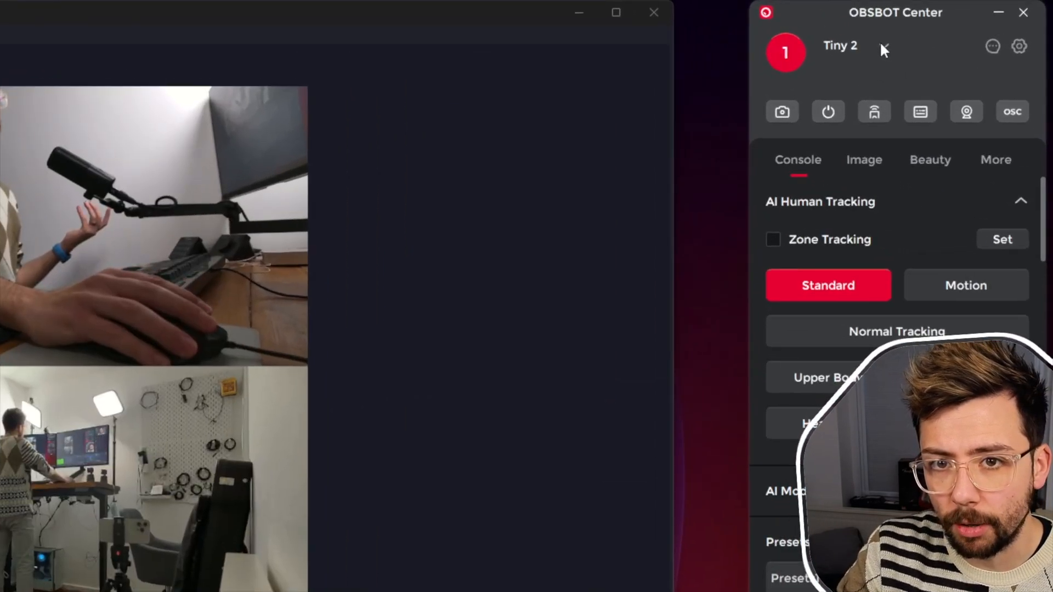
Switch the controlled device from the Tiny 2 to a Tail Air camera, then to another Tail Air
click(884, 46)
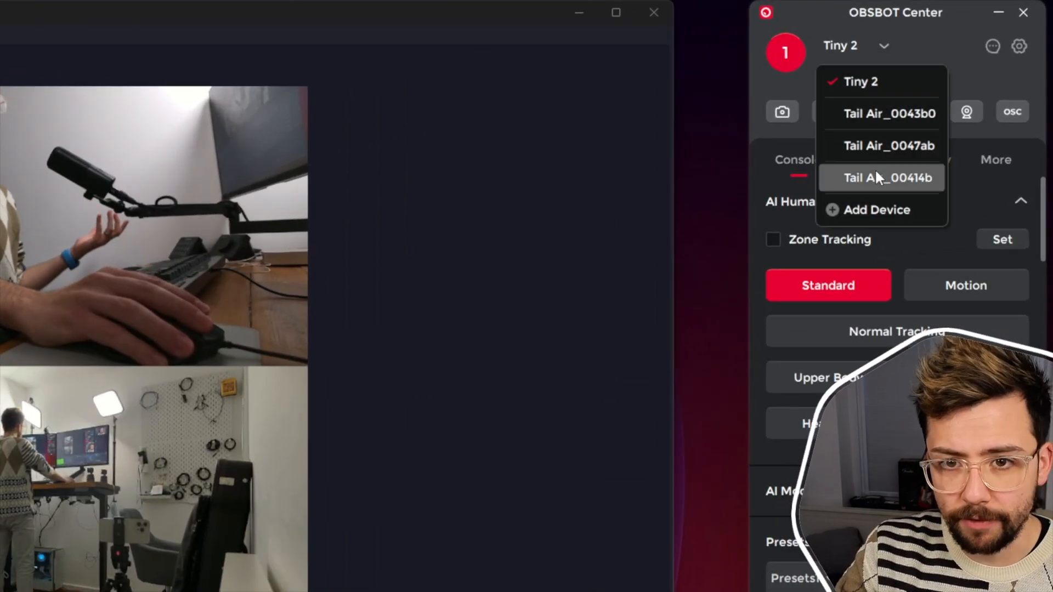
click(889, 178)
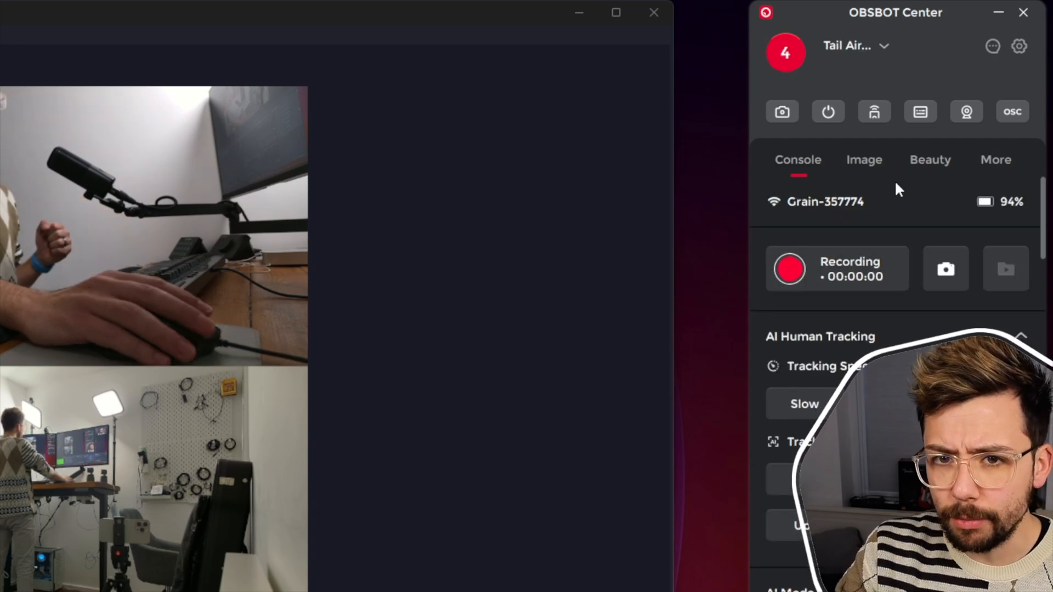
mouse_move(839, 285)
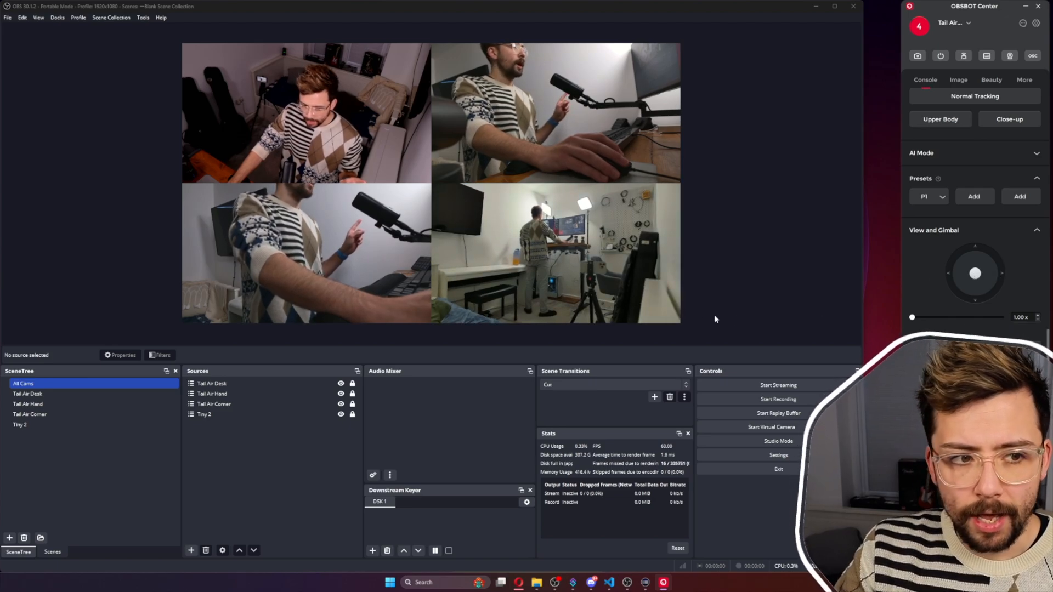
mouse_move(776, 242)
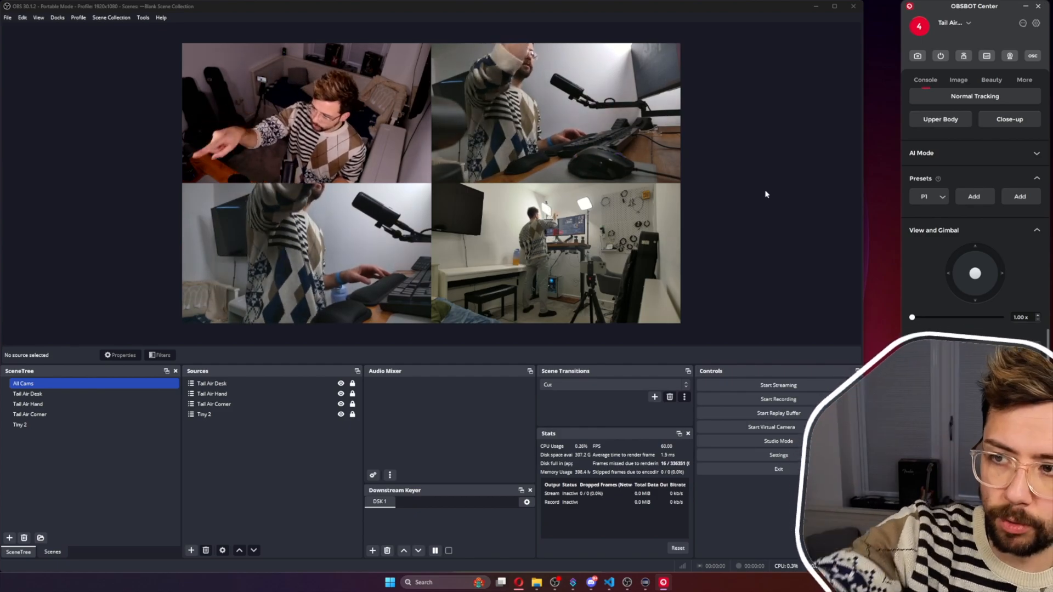
click(953, 22)
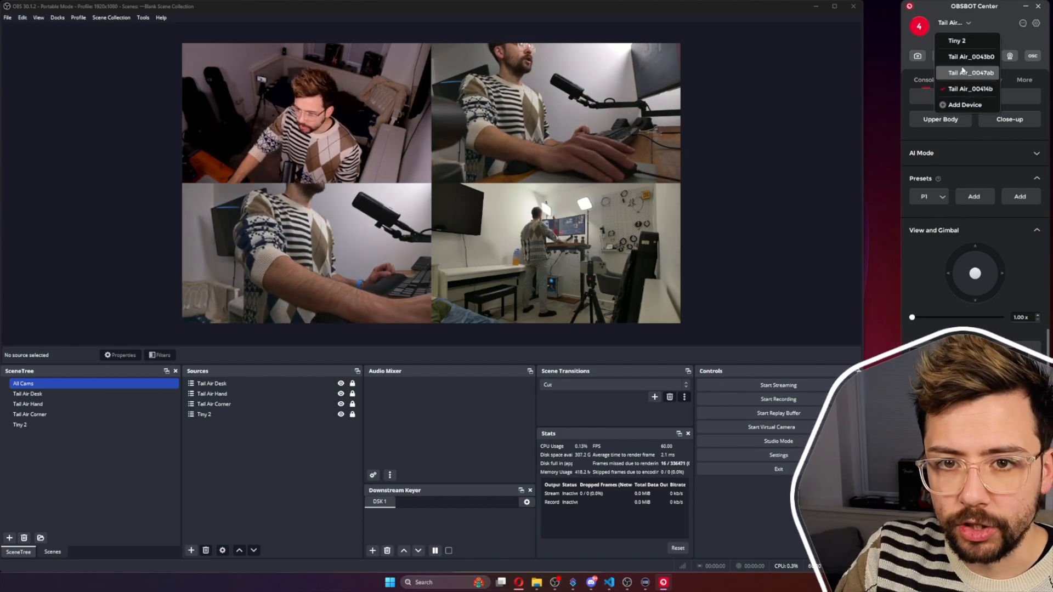
click(969, 88)
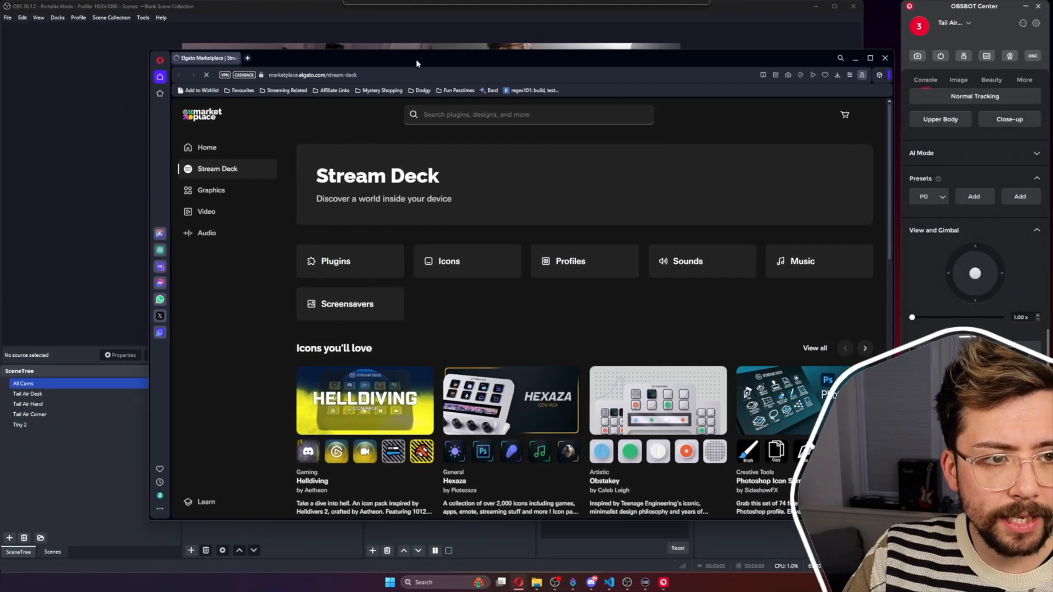
Search 'obsbot', find the OBSBOT WebCam plugin and install it into Stream Deck
click(528, 115)
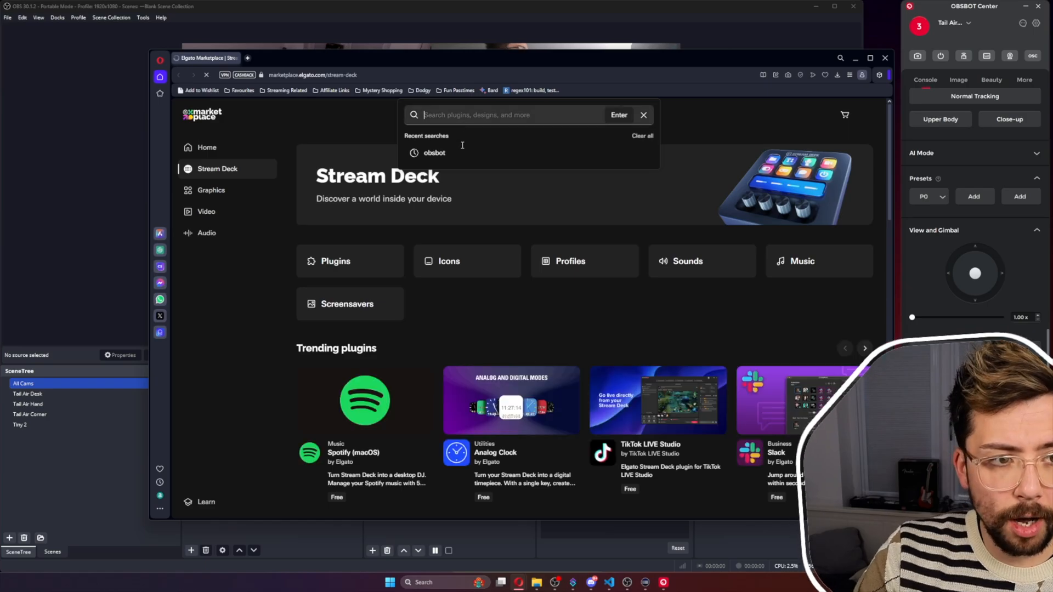
click(435, 153)
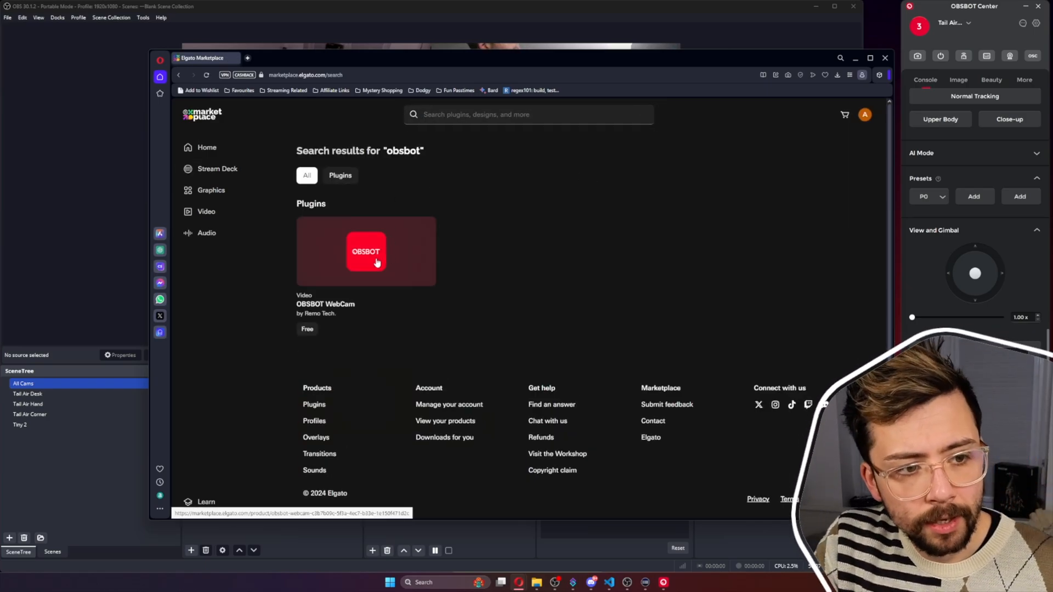
click(365, 251)
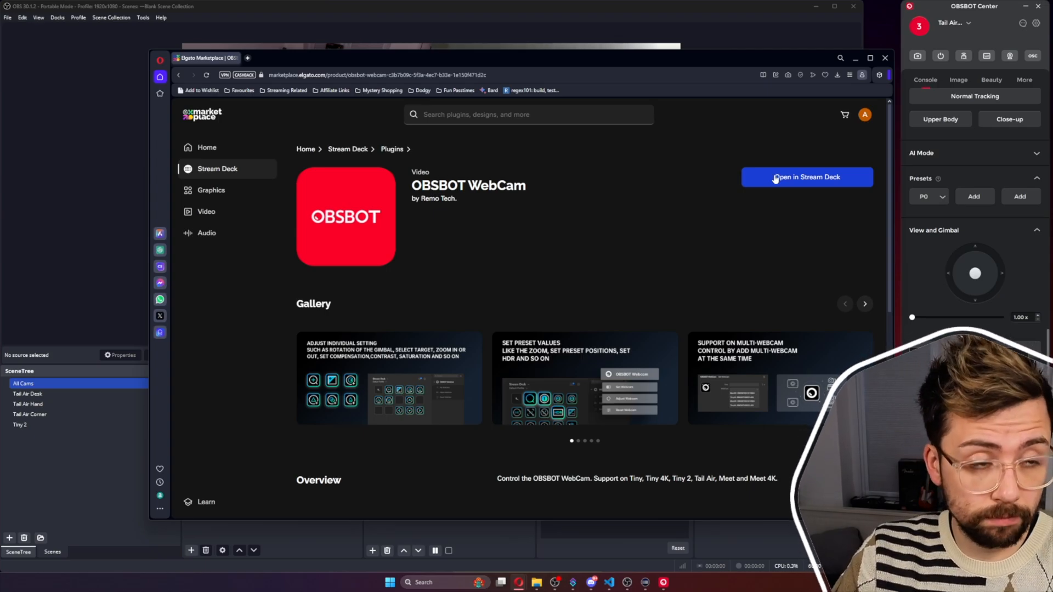
mouse_move(493, 133)
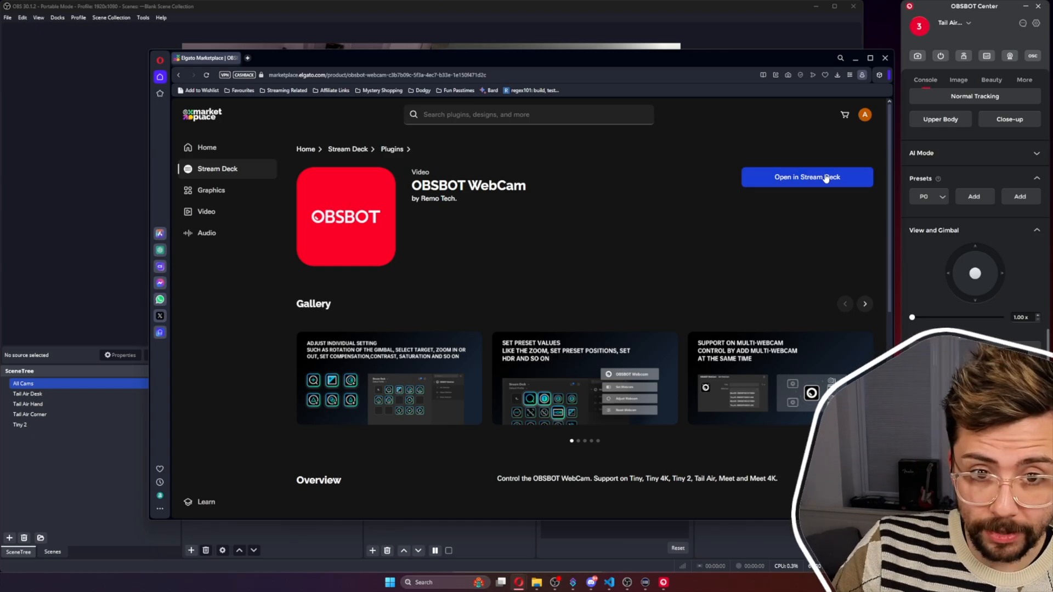
click(807, 177)
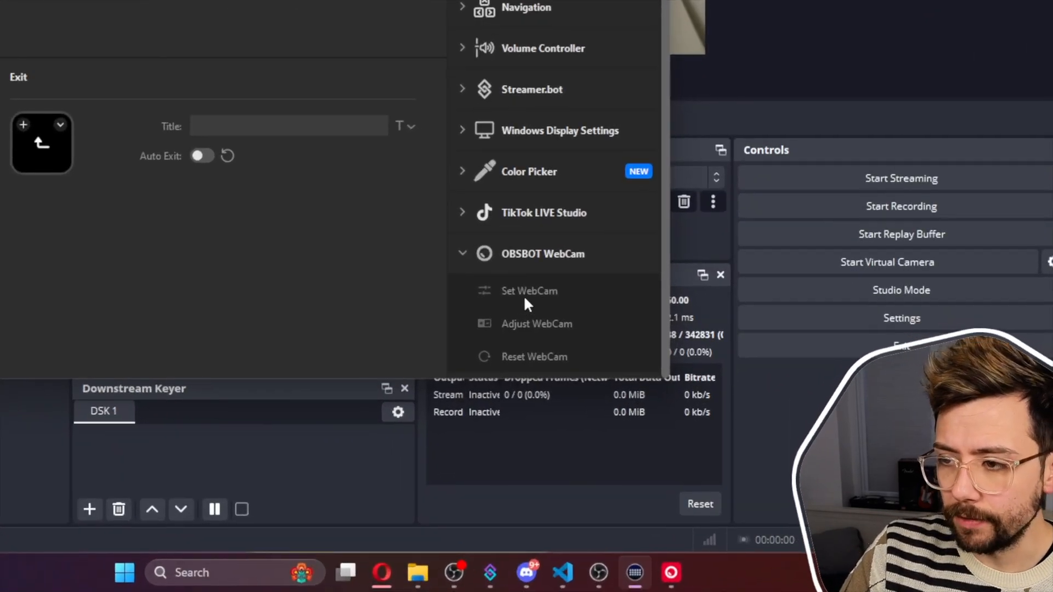
mouse_move(526, 329)
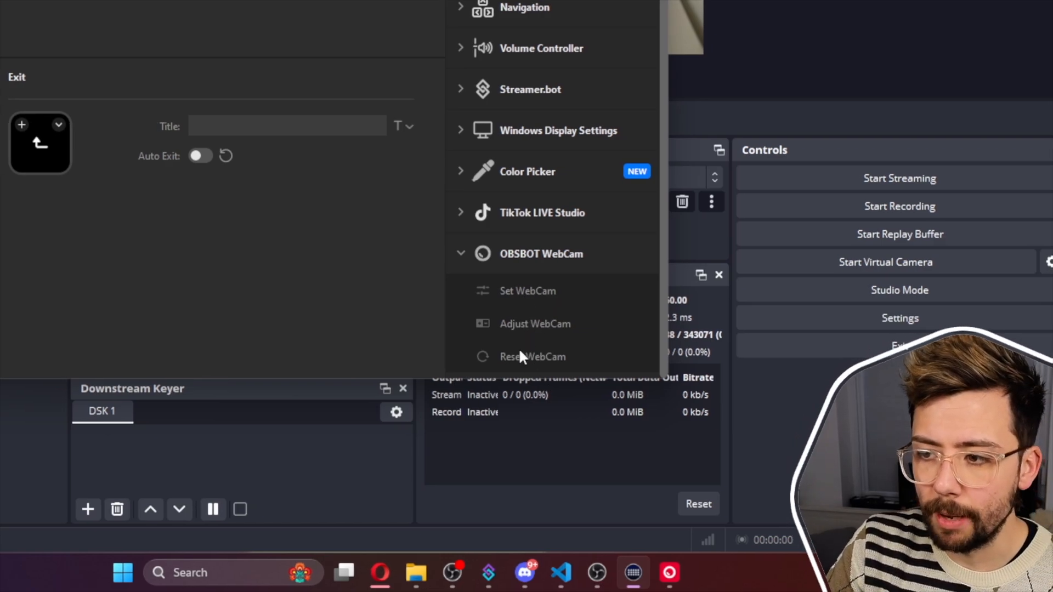
mouse_move(524, 303)
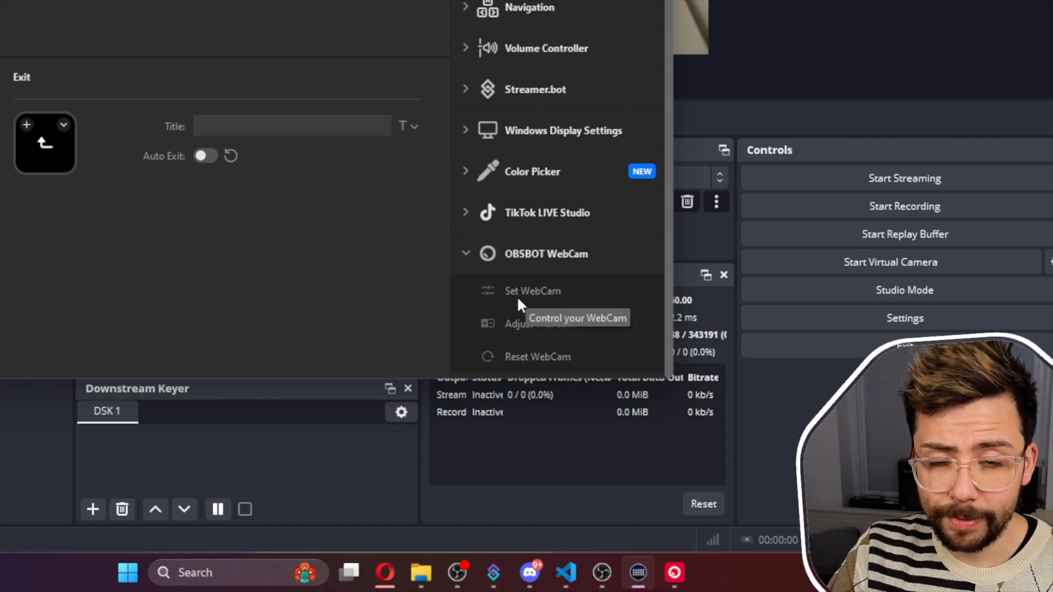
mouse_move(528, 310)
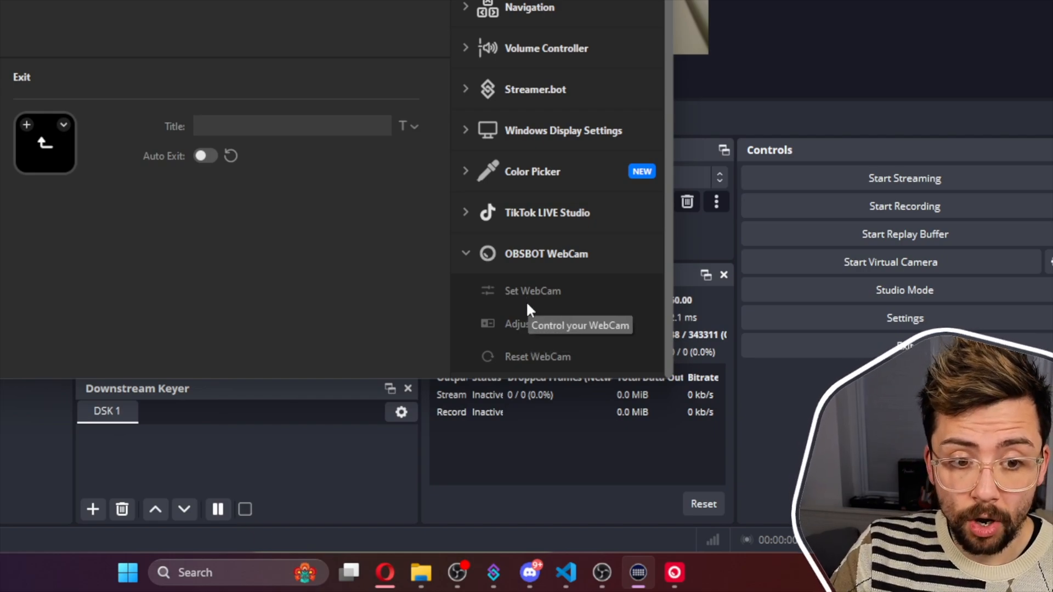
mouse_move(537, 329)
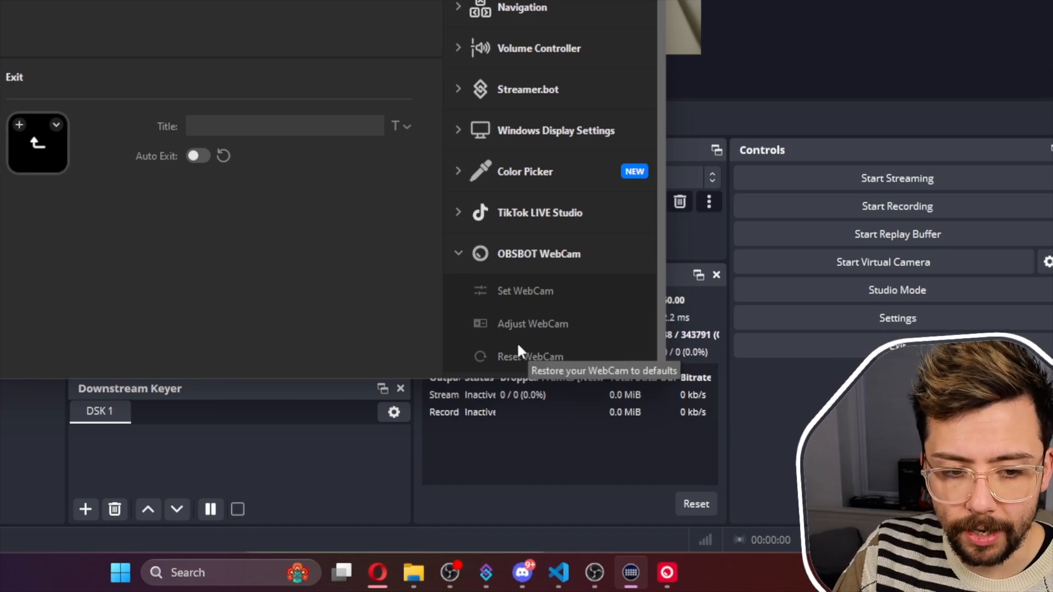
mouse_move(526, 291)
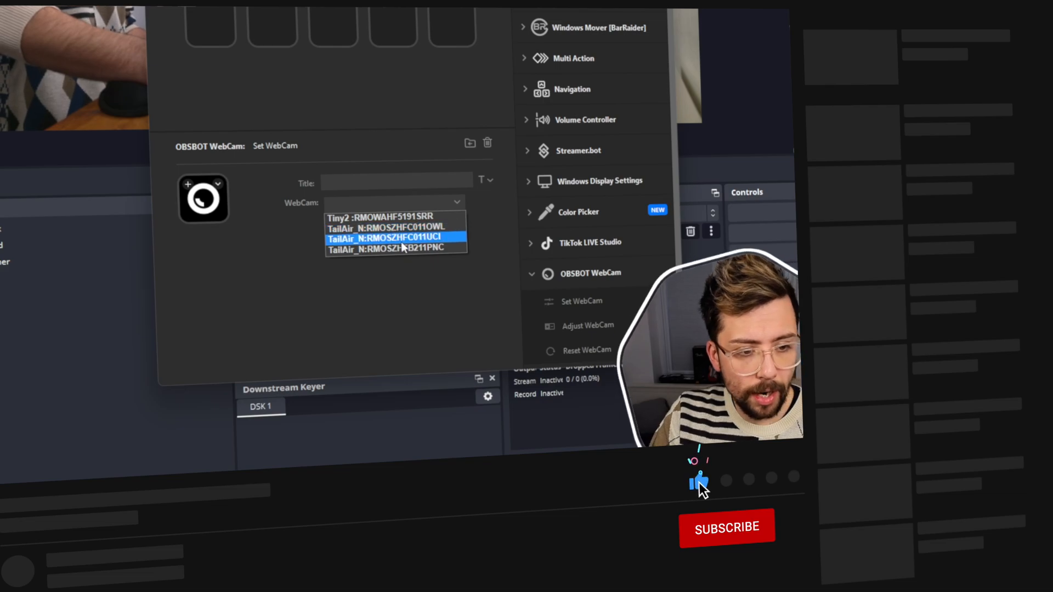
Target the Set WebCam key at camera TailAir_N:RMOSZHFB211PNC and review its property choices
click(387, 248)
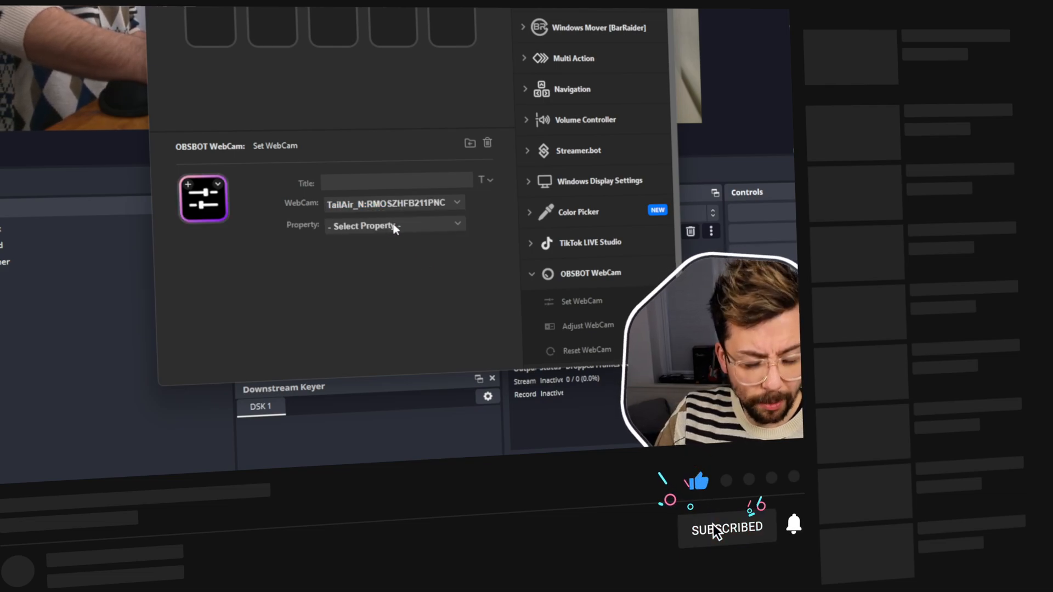
click(395, 226)
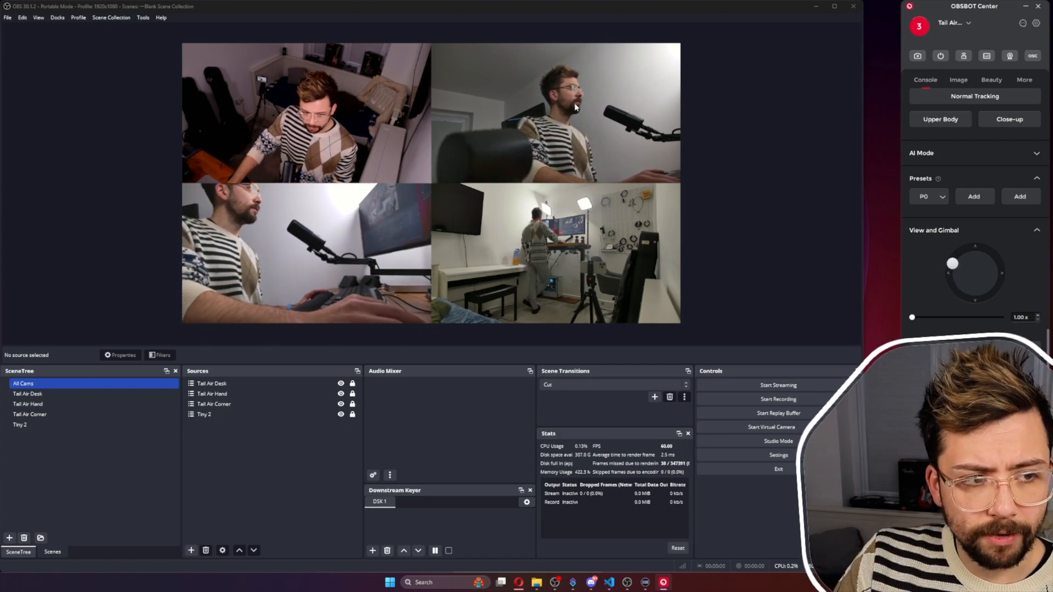
Save the Tail Air's current position as preset Presets2 and dismiss its options menu
click(974, 196)
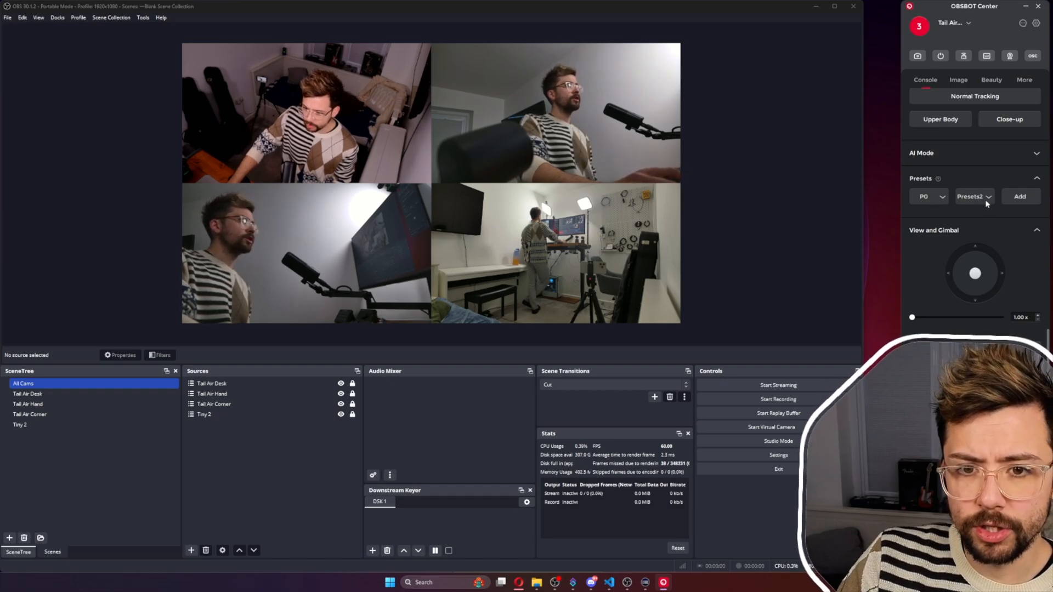
click(942, 197)
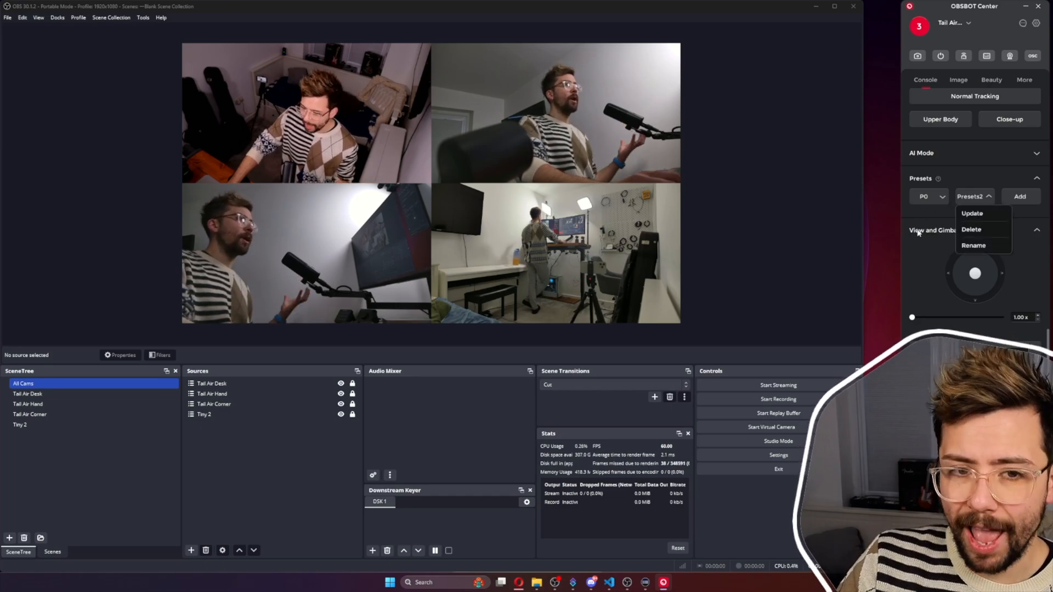
click(645, 583)
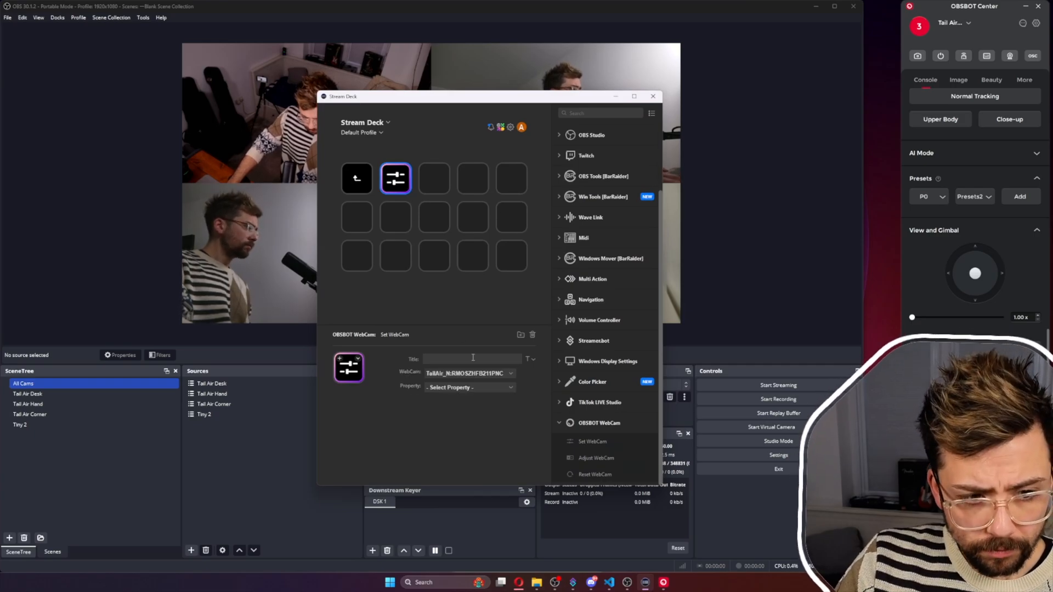
Make the Set WebCam key trigger a Preset Position on the Tail Air camera, then reconsider its property
click(470, 388)
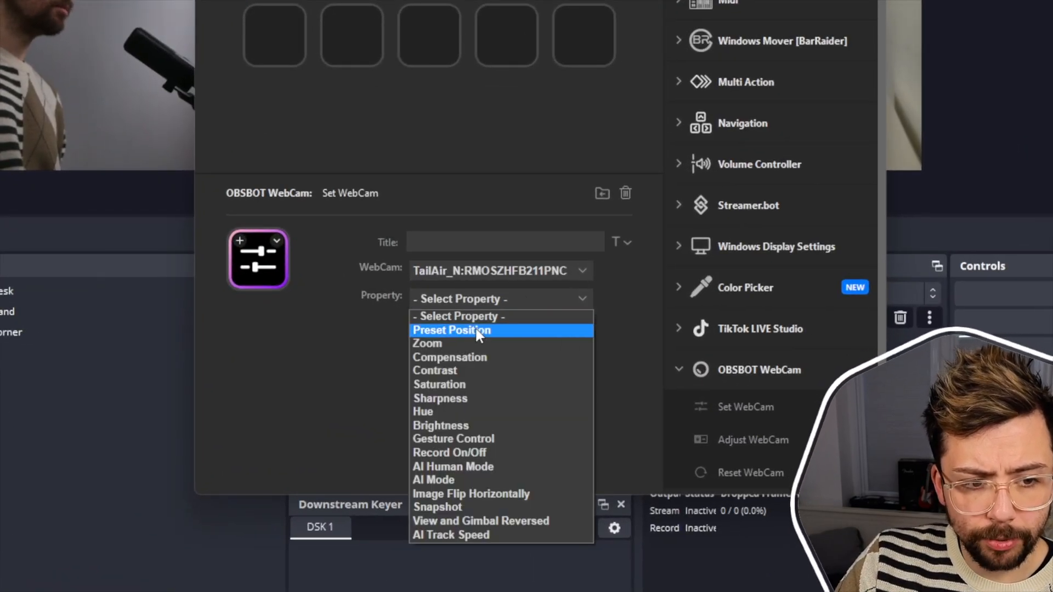
click(451, 330)
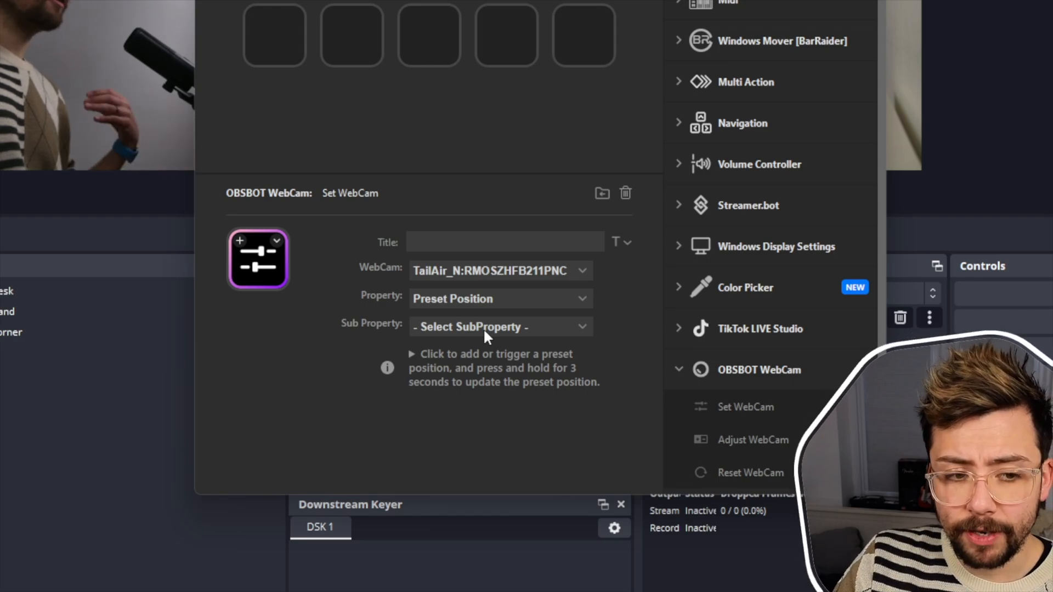
click(500, 327)
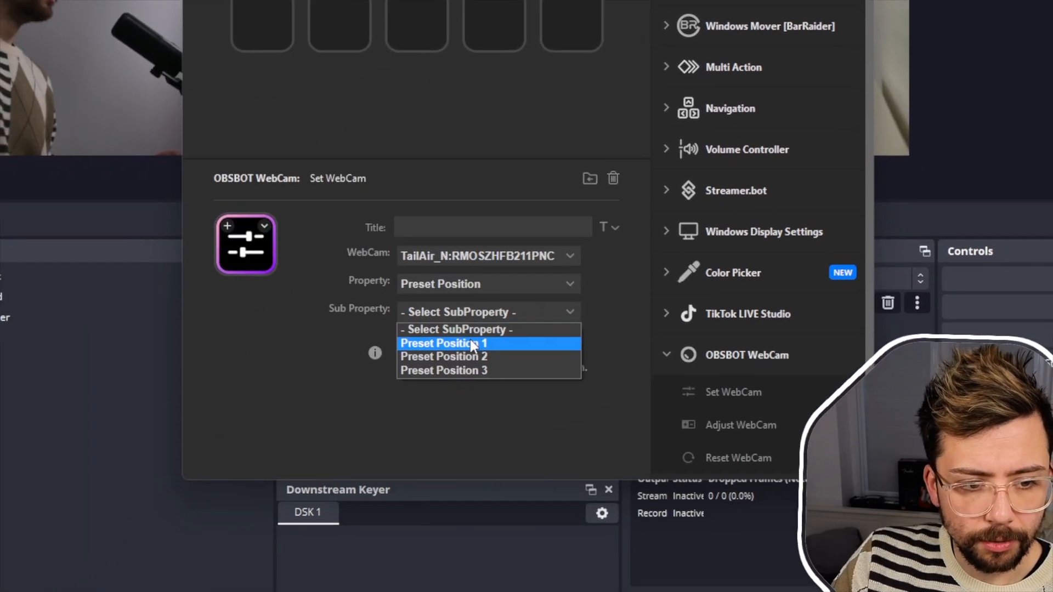
click(443, 343)
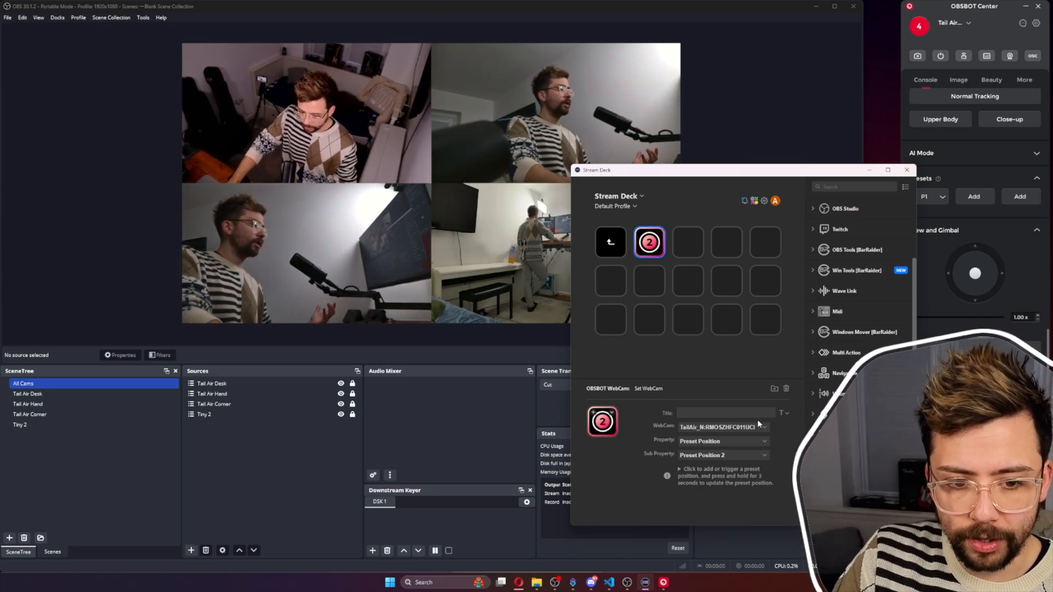
click(722, 455)
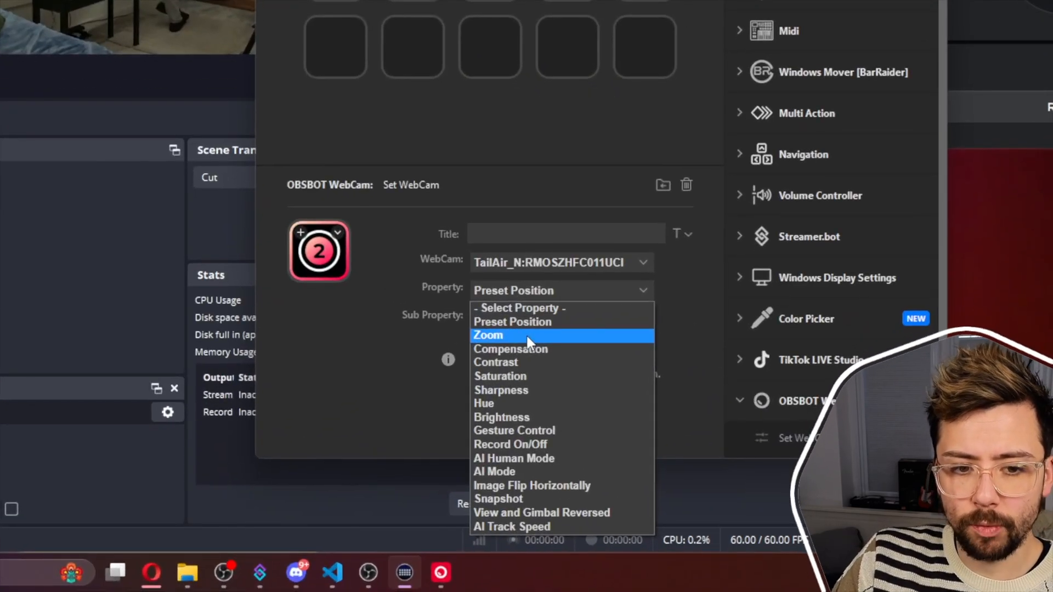
Change the key's property to Zoom on the TailAir_N:RMOSZHFC011UCI camera and review the alternatives
click(488, 336)
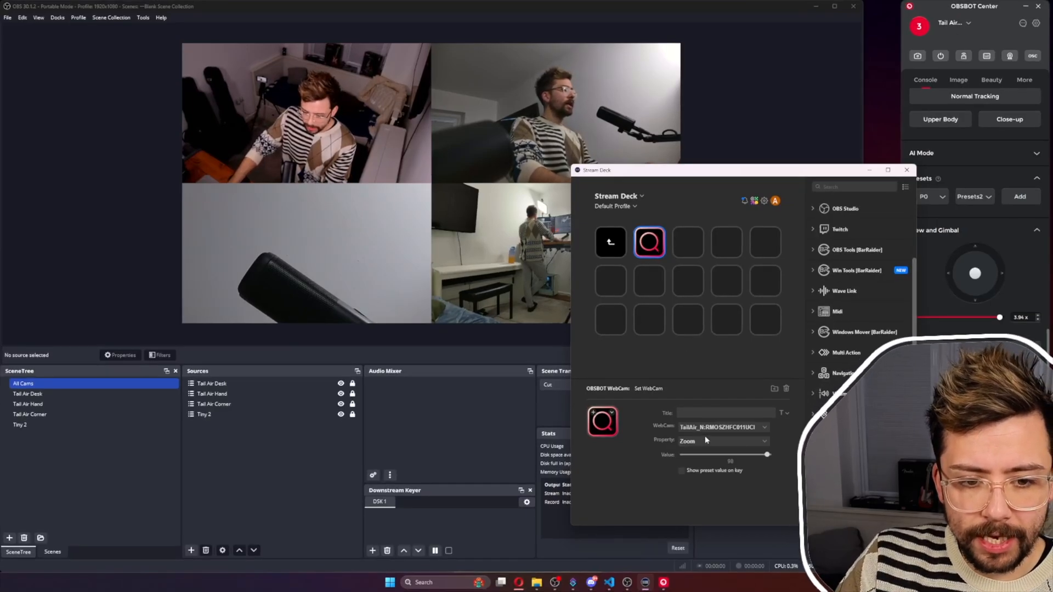
click(722, 441)
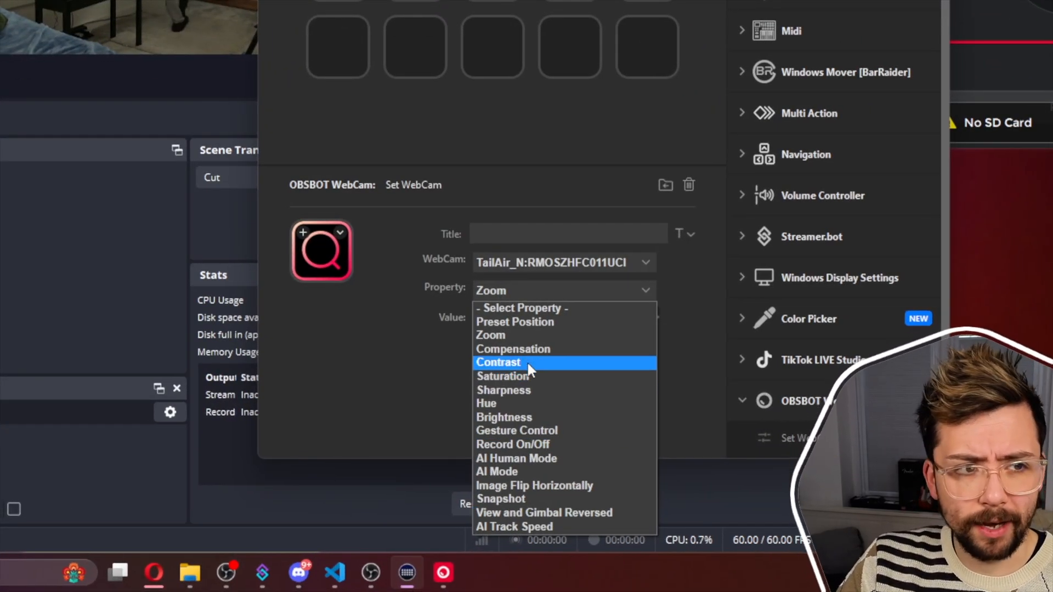
mouse_move(513, 390)
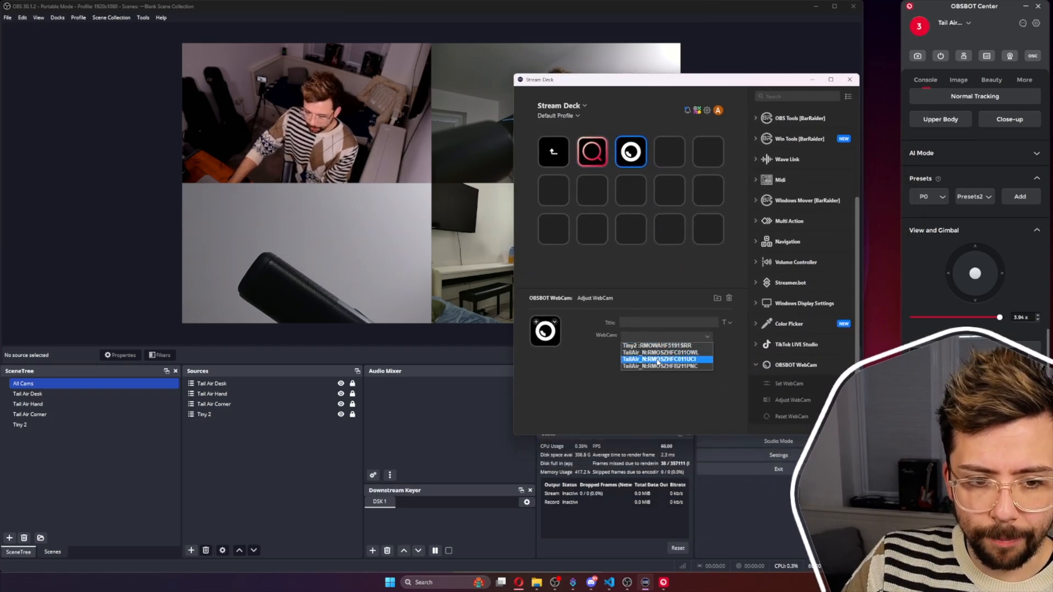
Set an Adjust WebCam key to Gimbal Move Up on the TailAir_N:RMOSZHFB211PNC camera
click(660, 367)
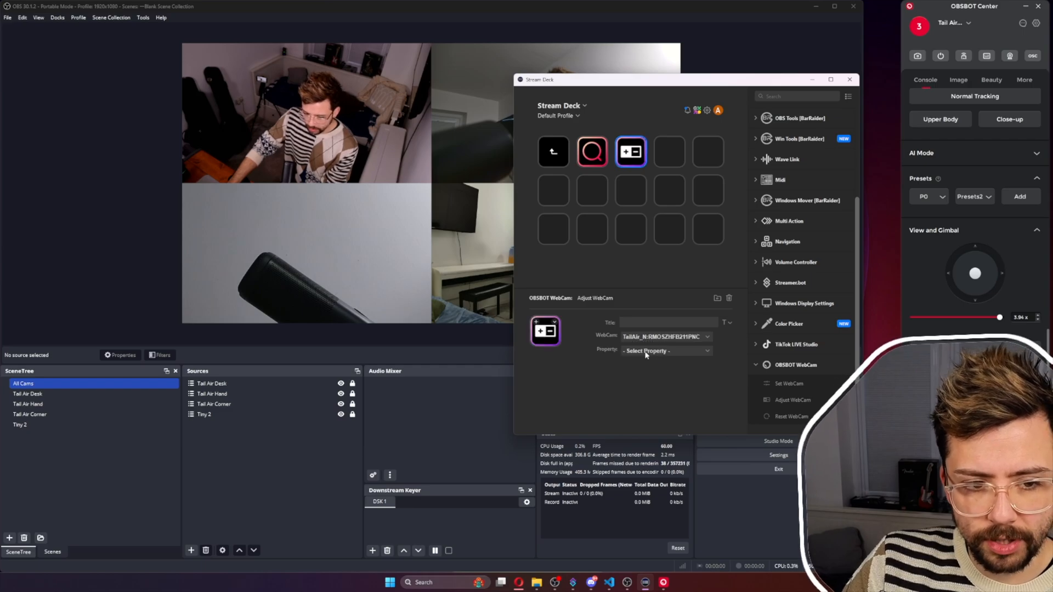
click(665, 351)
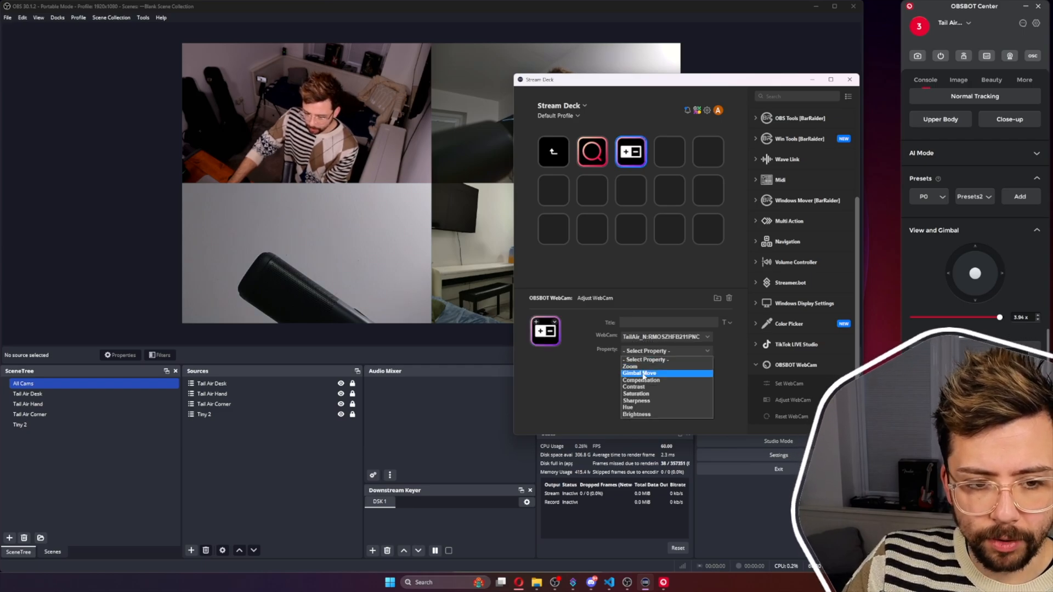
click(640, 373)
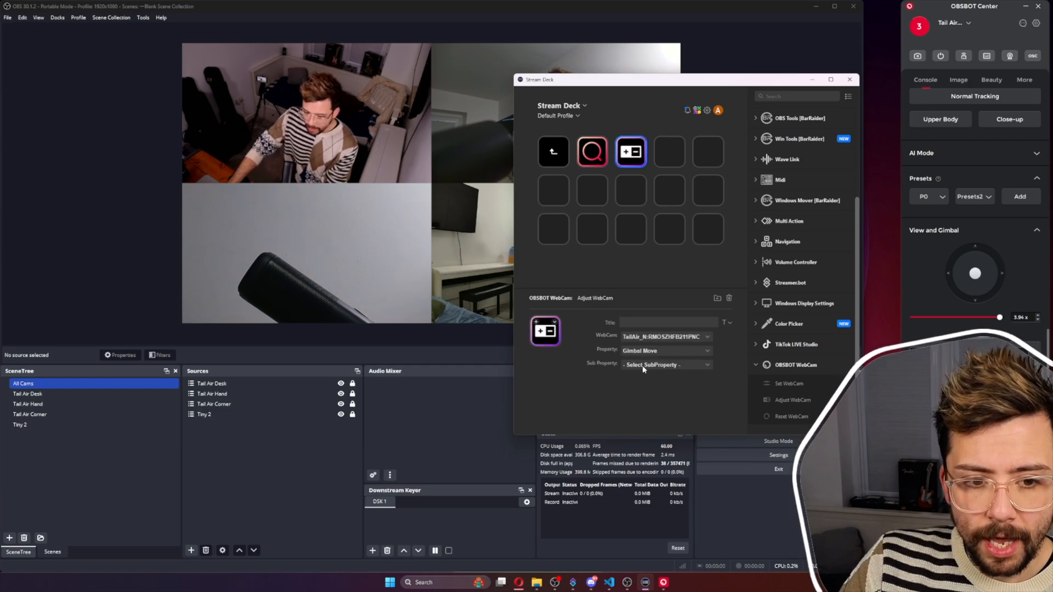
click(665, 364)
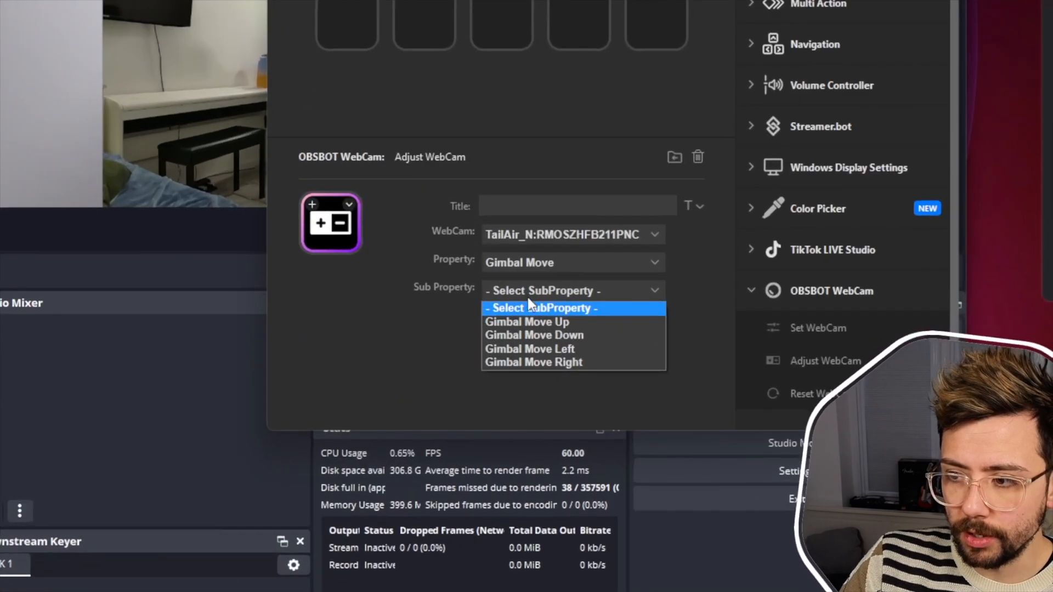
mouse_move(531, 329)
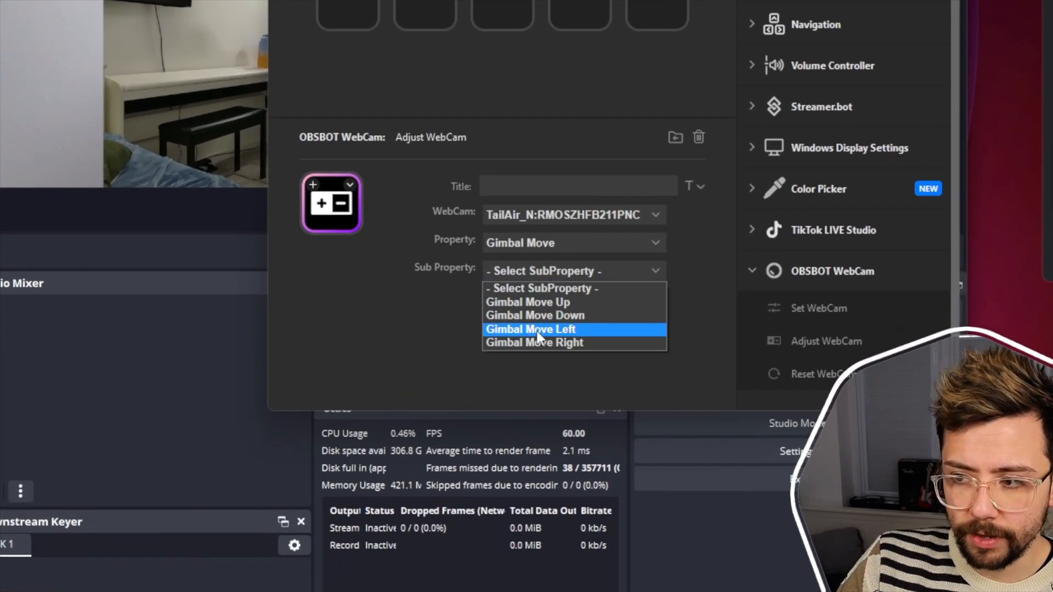
click(529, 303)
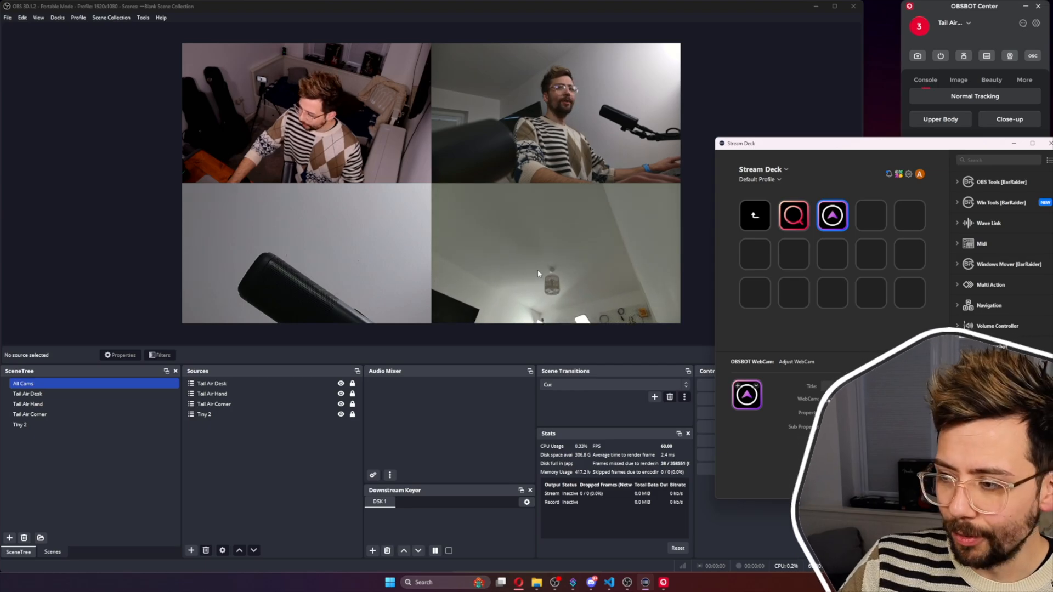
Copy the gimbal key into a cross pattern and set a copy to Gimbal Move Left, then select the bottom copy
right_click(833, 216)
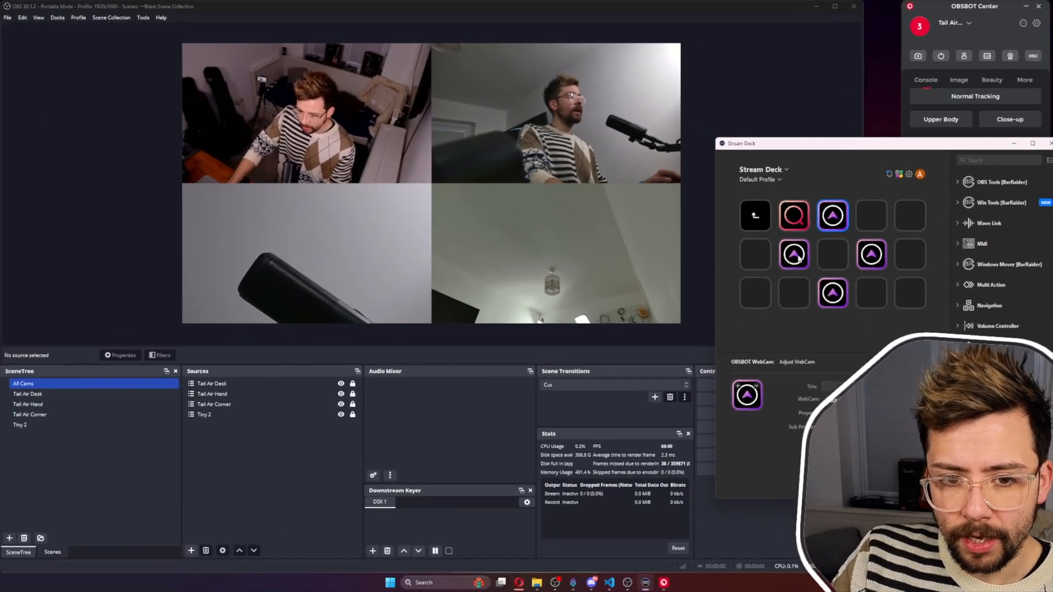
click(867, 429)
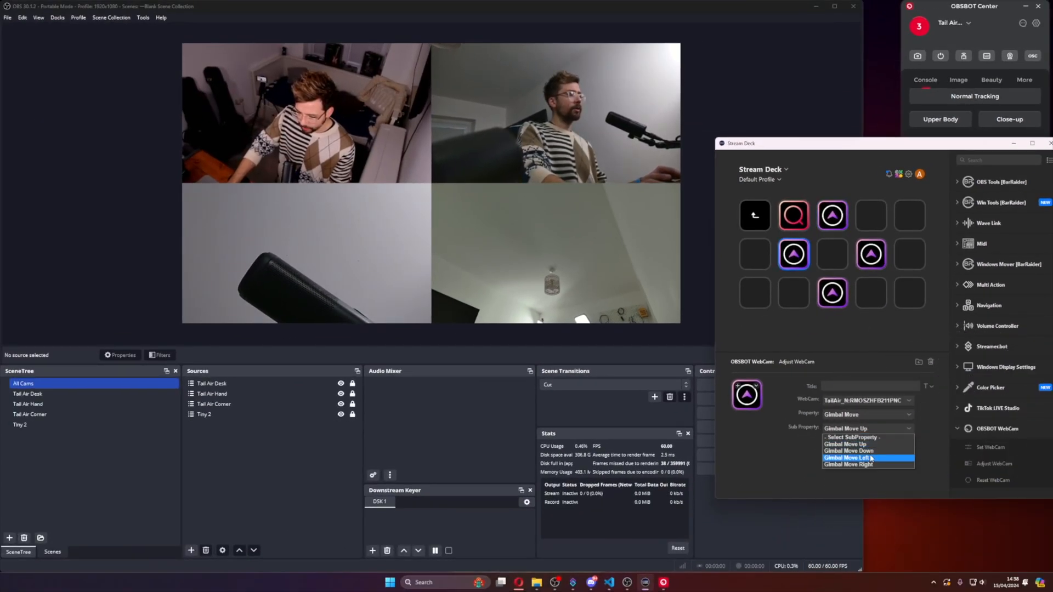
click(848, 458)
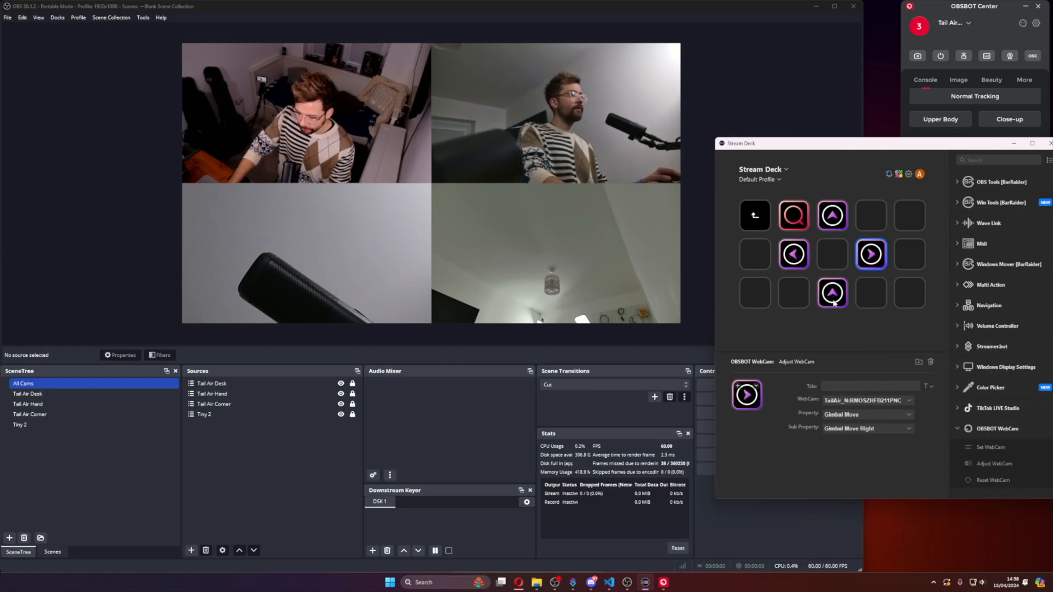
click(867, 428)
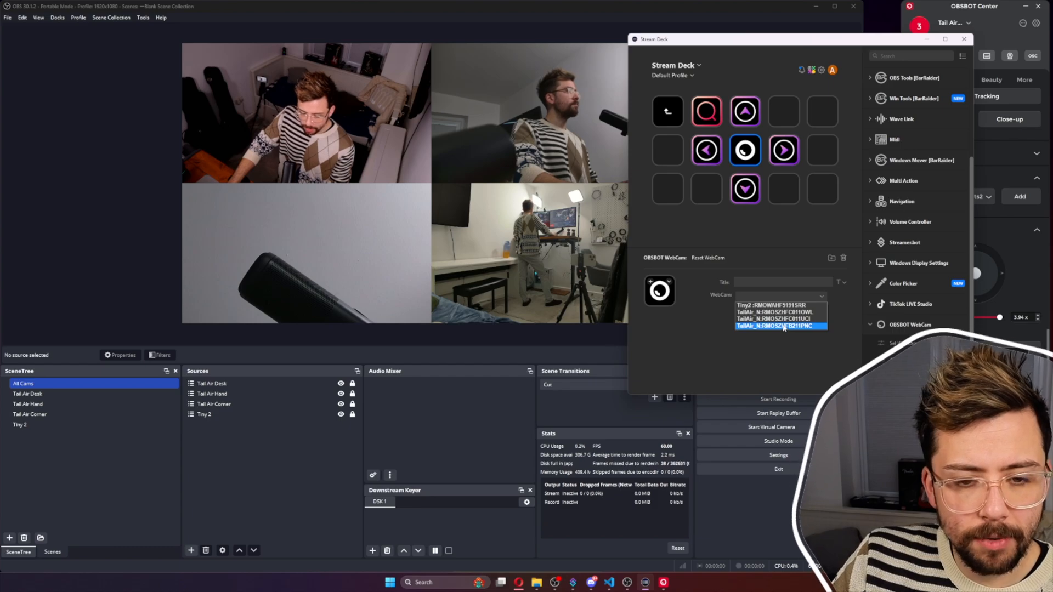
Target the centre Reset WebCam key at a Tail Air camera and set it to Gimbal Reset
click(776, 318)
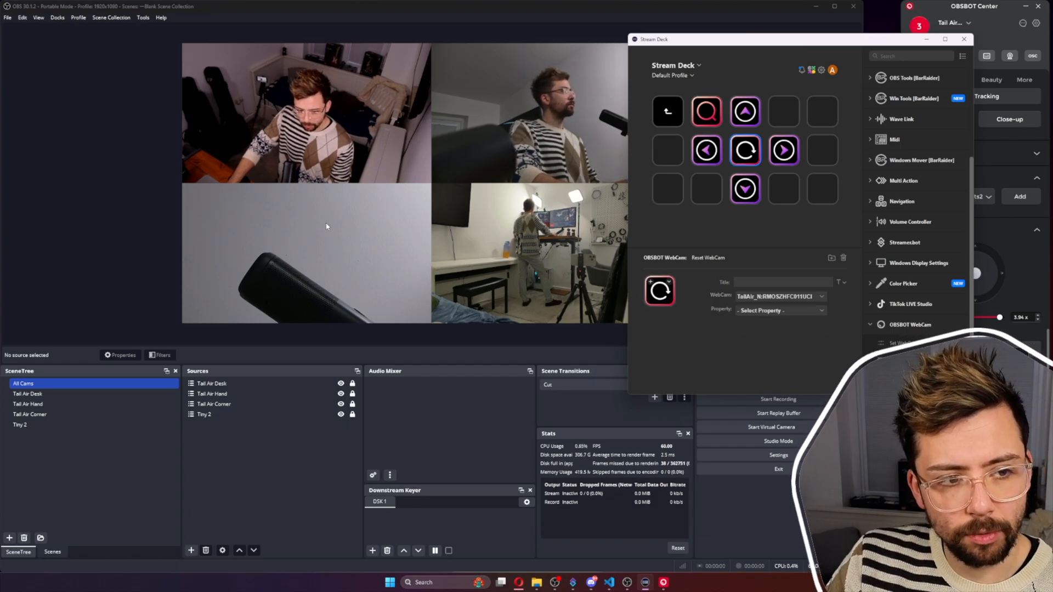
click(779, 310)
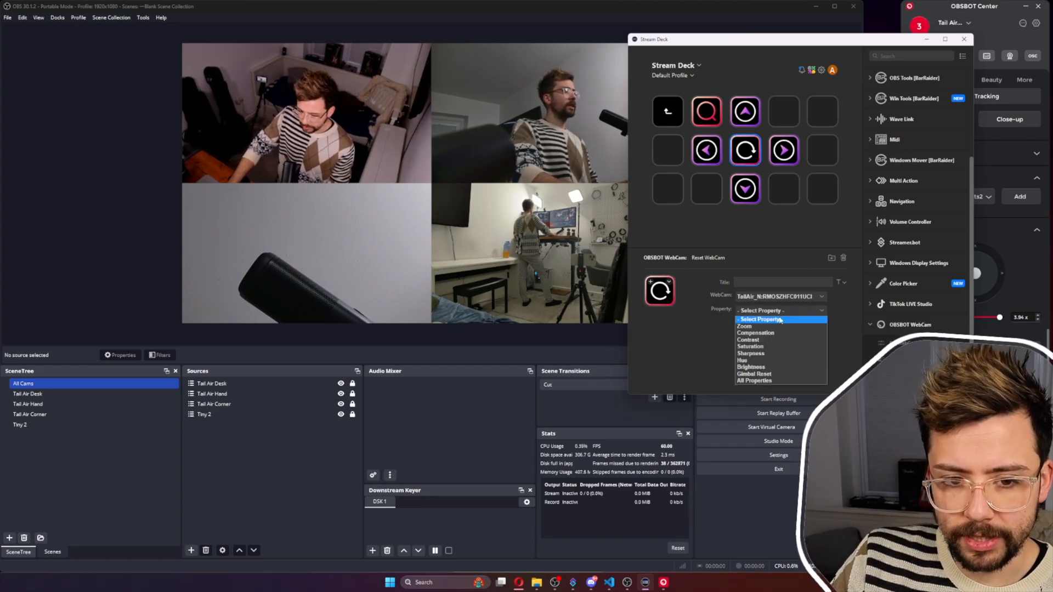
click(745, 327)
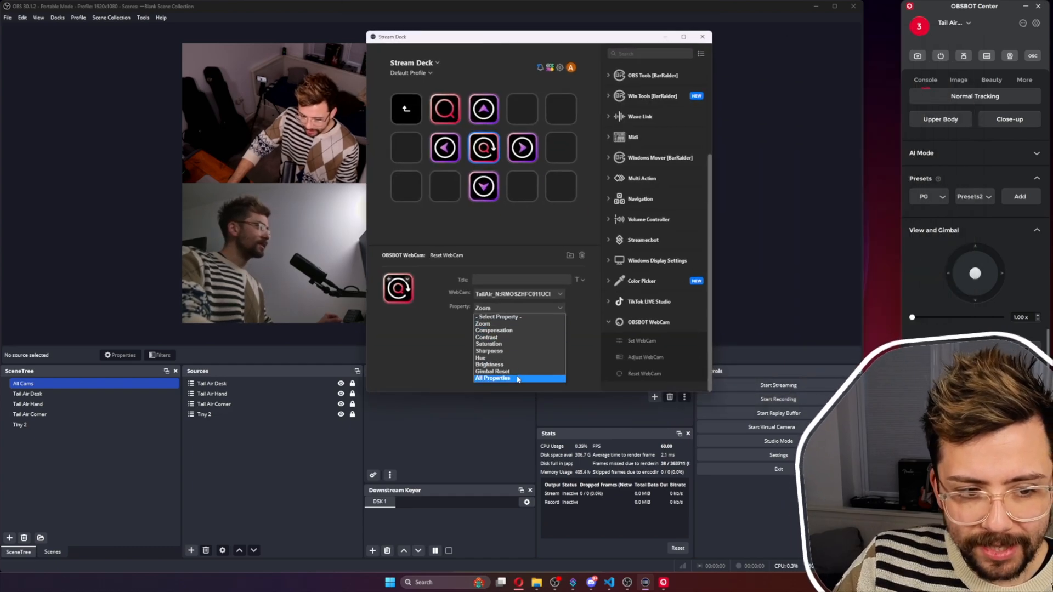
mouse_move(492, 372)
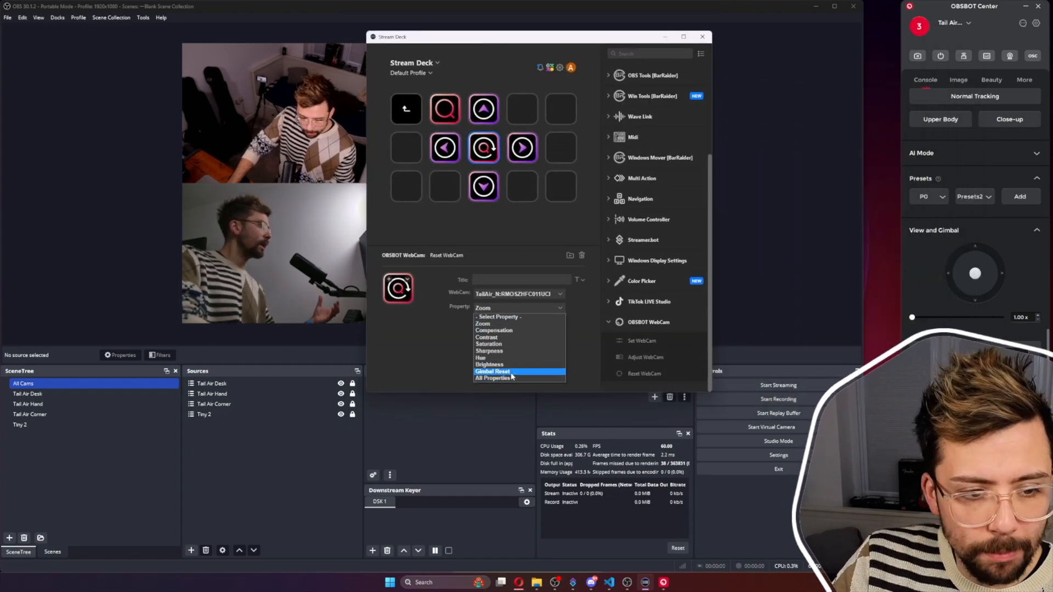
click(493, 372)
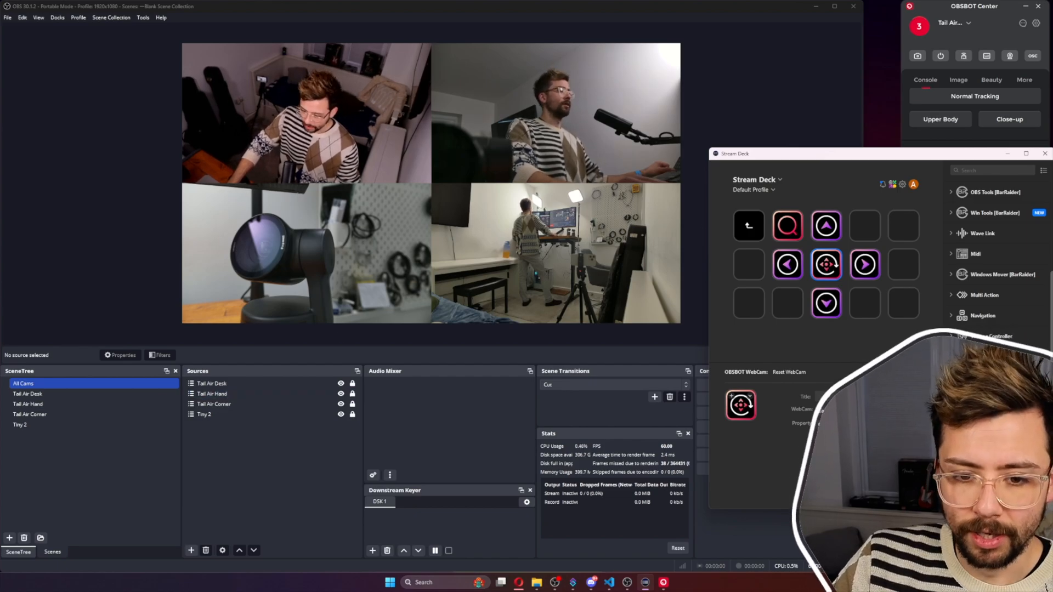
Set a gimbal key to Gimbal Move Up on the TailAir_N:RMOSZHFC011OWL camera
click(825, 225)
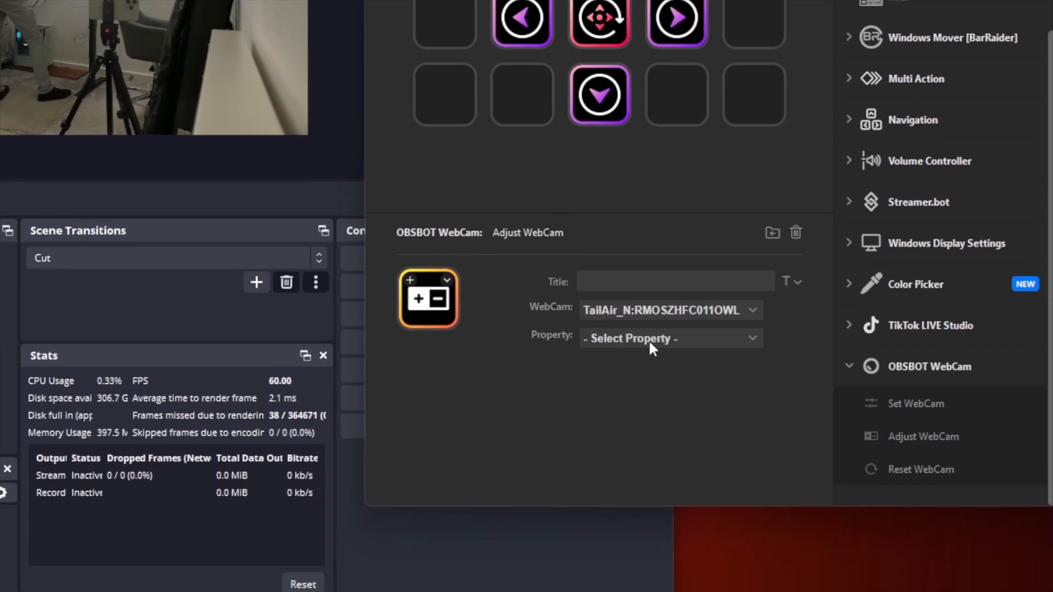
click(670, 338)
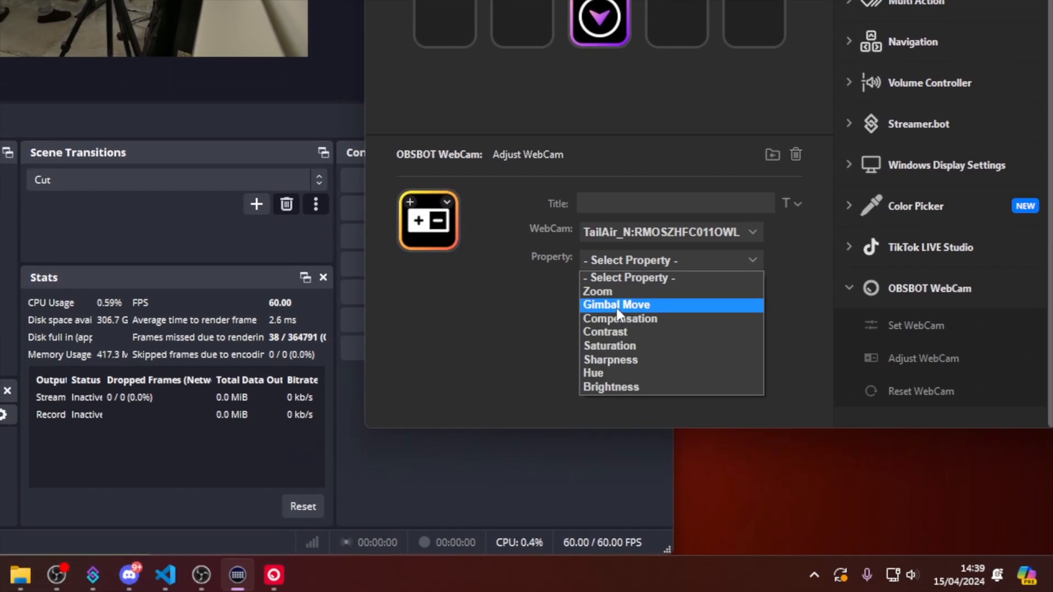
click(615, 304)
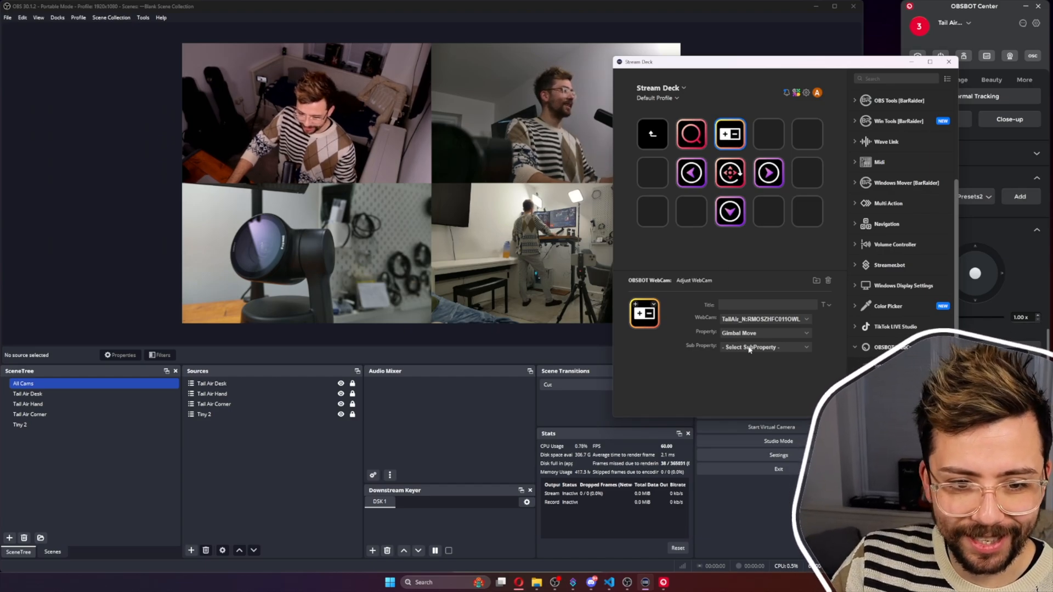
click(764, 348)
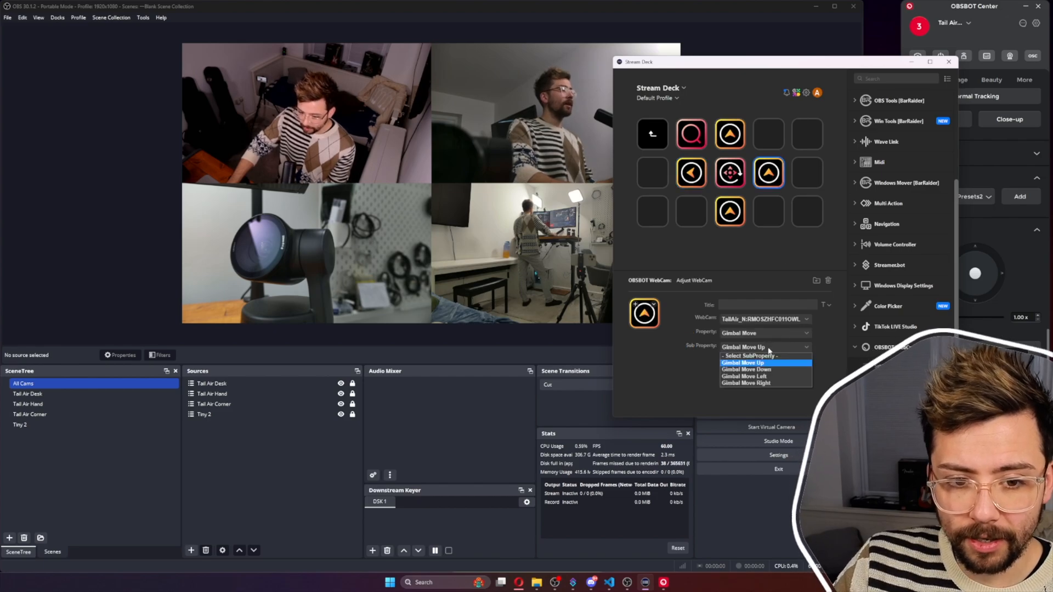
click(743, 363)
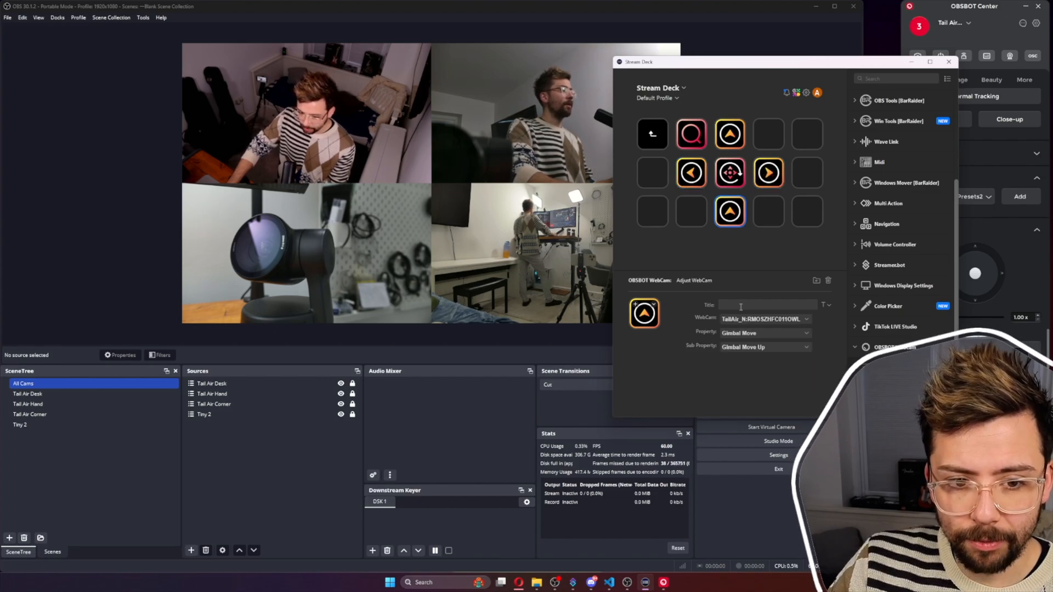